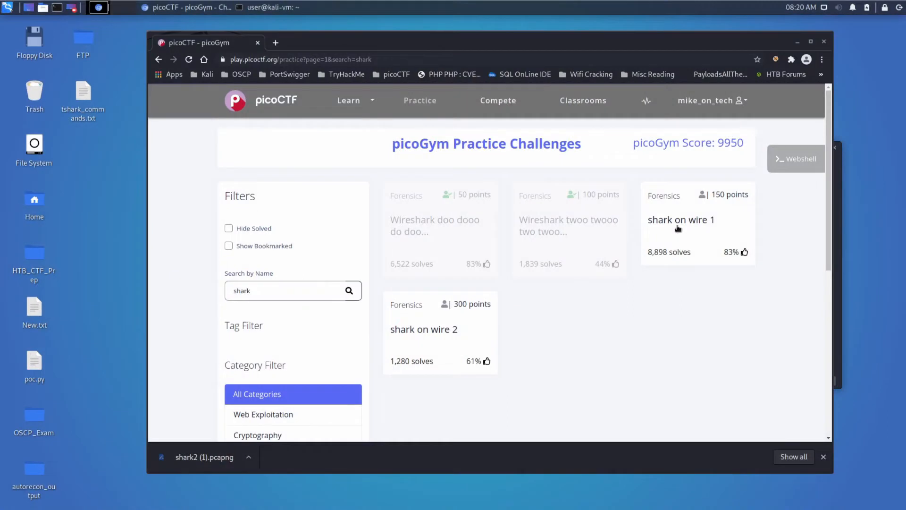
Open 'shark on wire 1', download capture.pcap, and reveal hints 1 and 2.
left_click(680, 220)
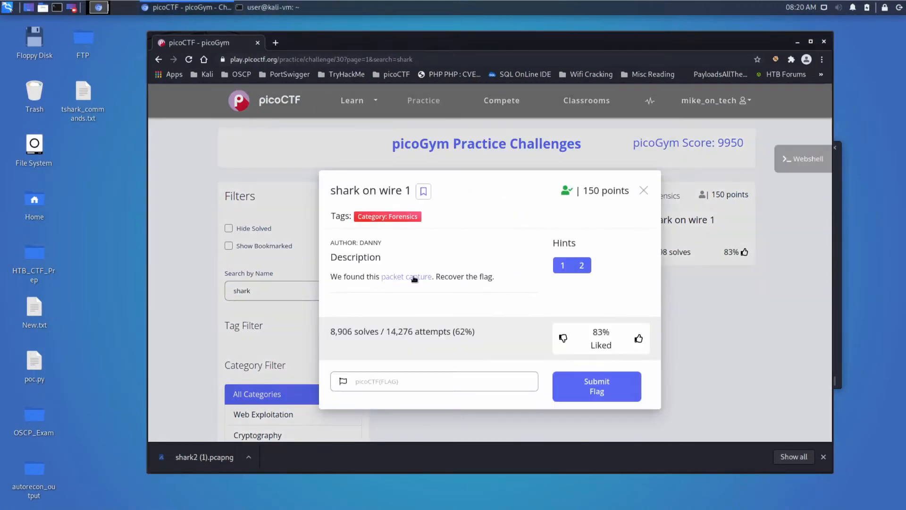
mouse_move(406, 276)
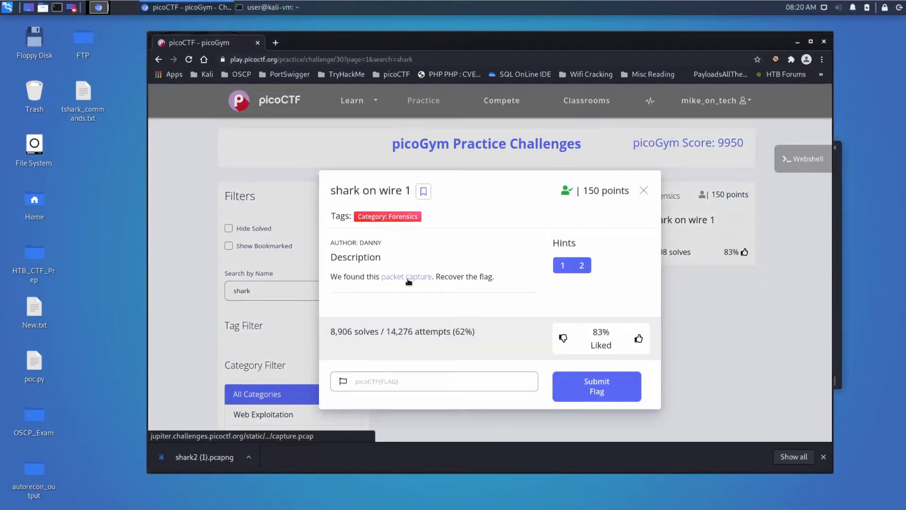
left_click(406, 276)
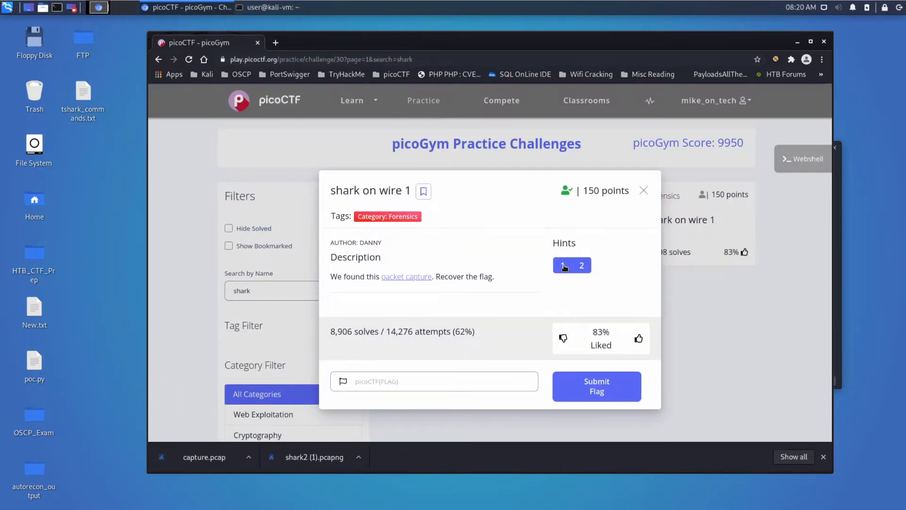
left_click(563, 264)
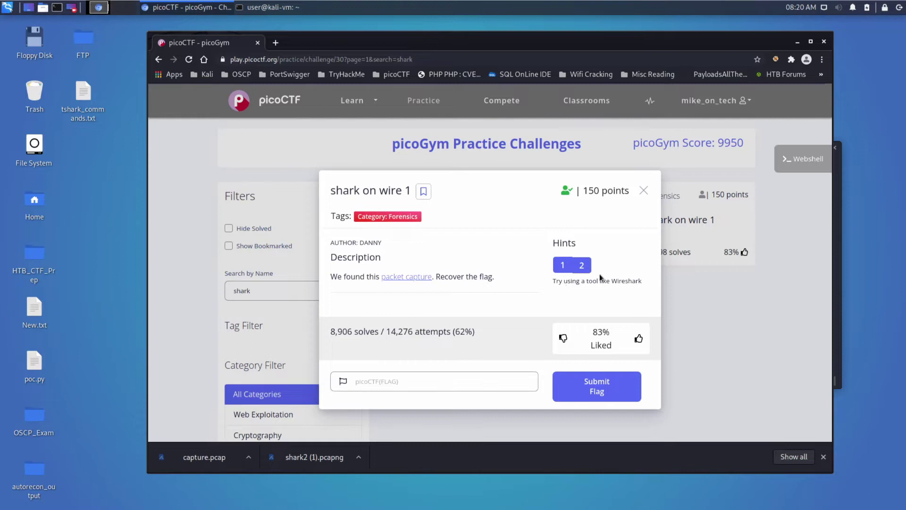
left_click(582, 265)
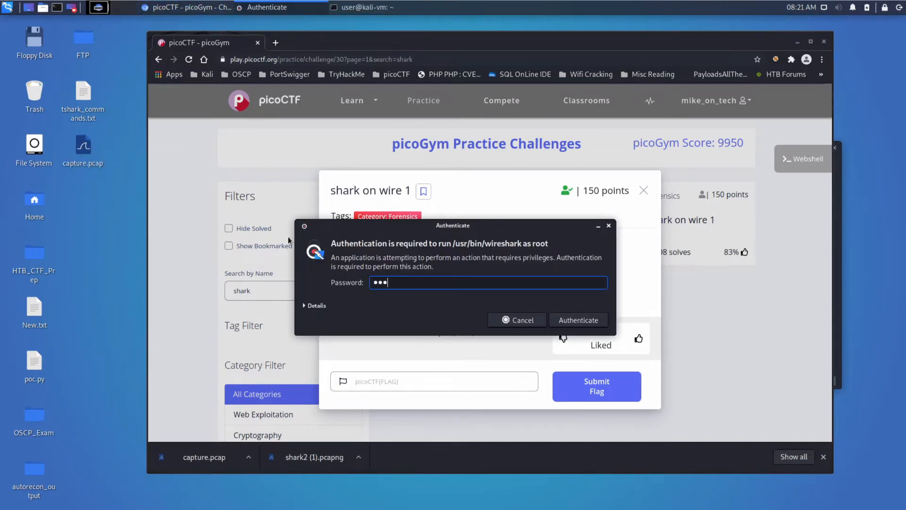
Authenticate to load capture.pcap as root and bring up the Statistics menu.
left_click(579, 320)
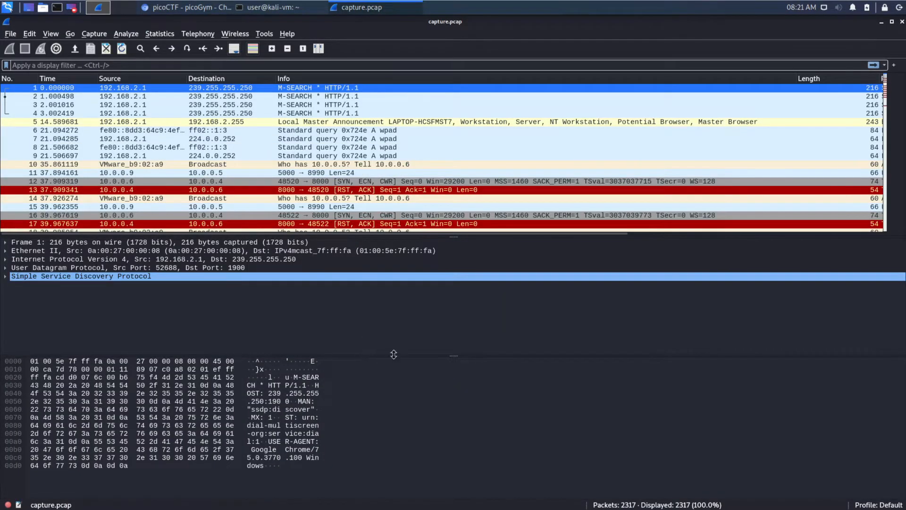
mouse_move(397, 362)
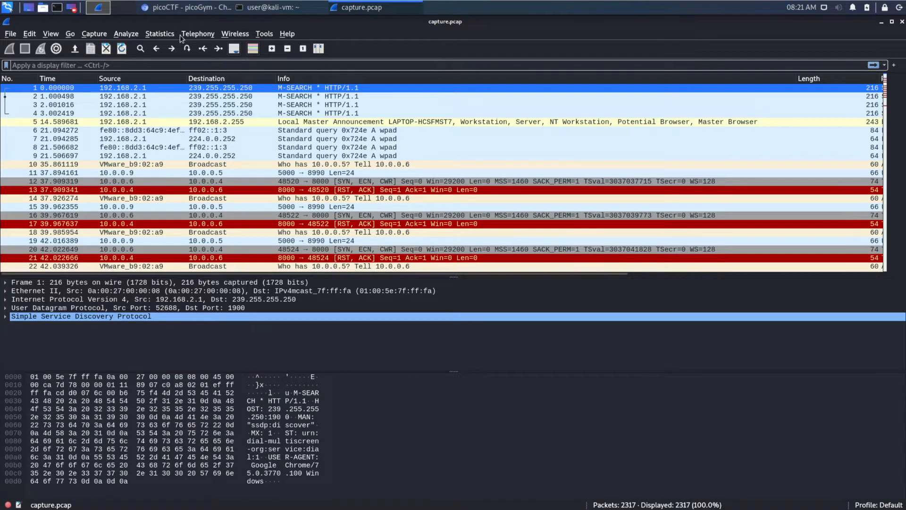
left_click(160, 33)
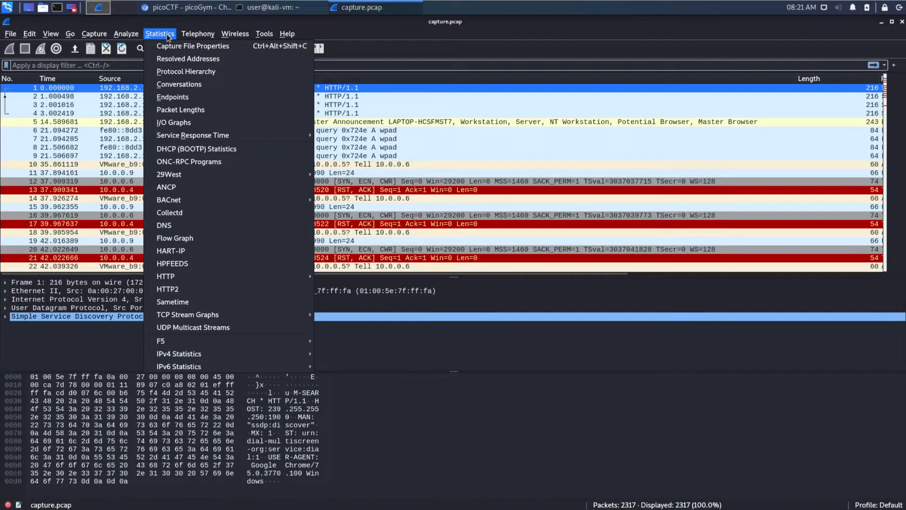
mouse_move(180, 84)
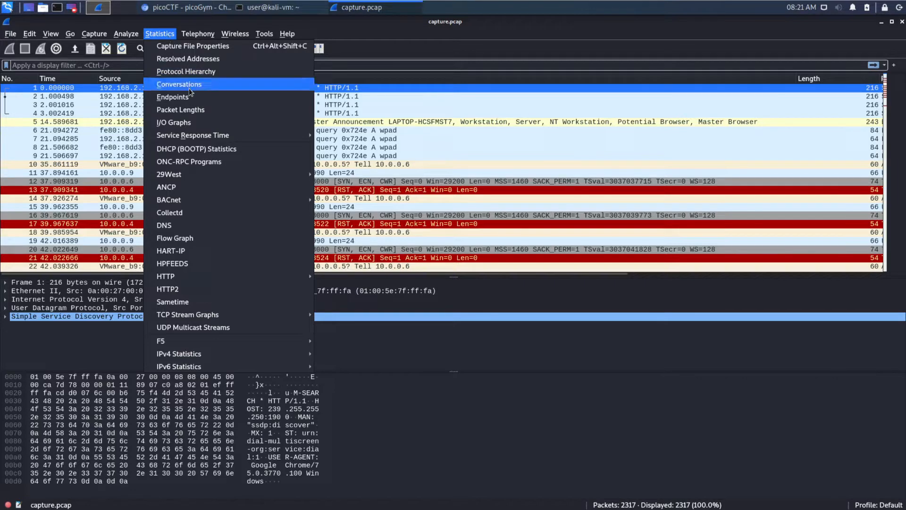
mouse_move(187, 58)
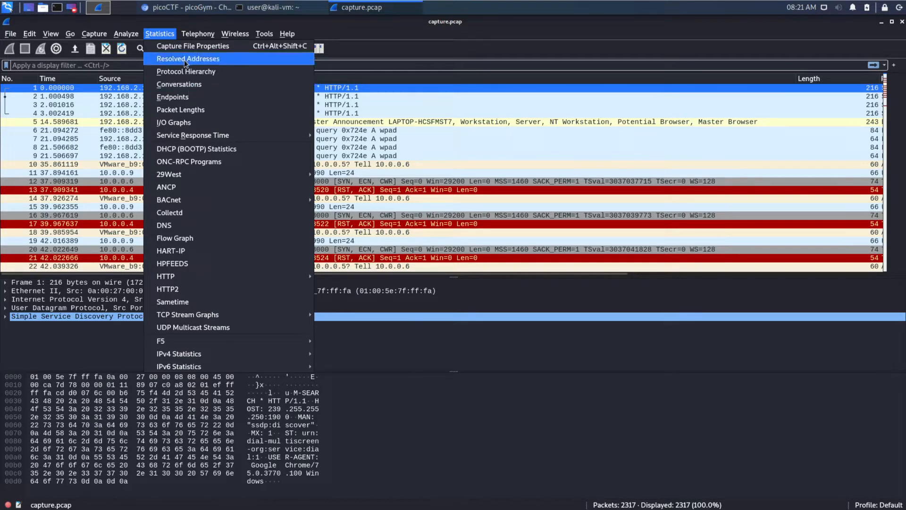
left_click(193, 45)
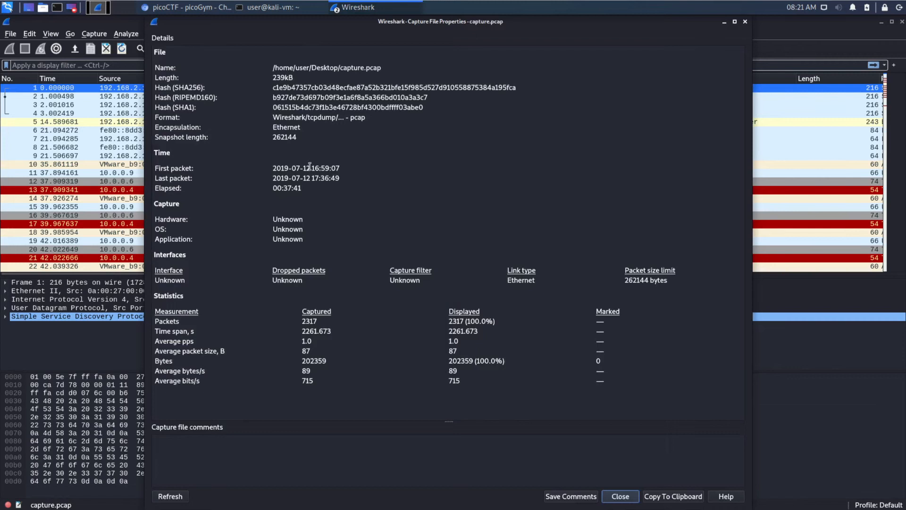
mouse_move(353, 179)
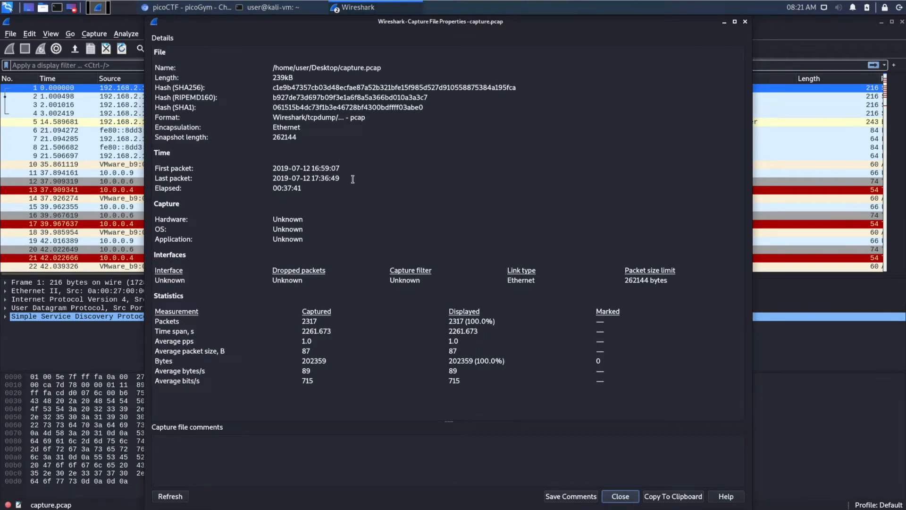
double_click(287, 188)
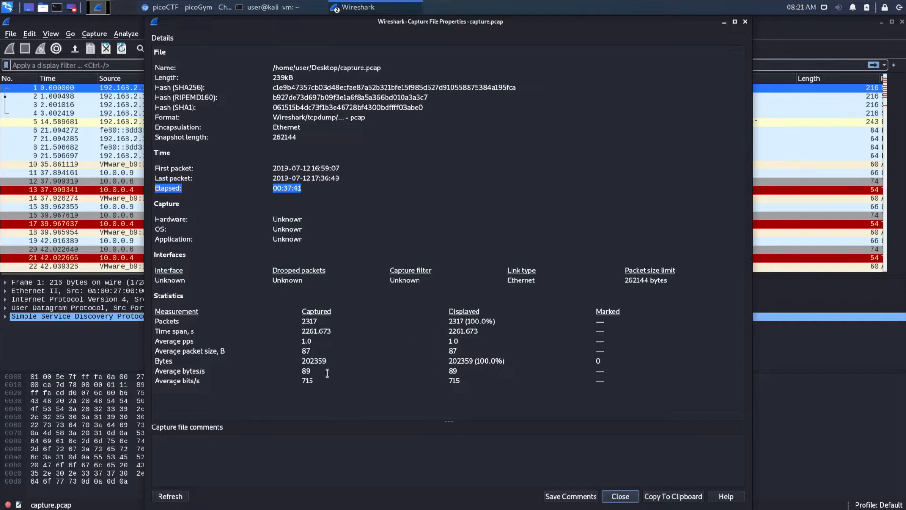
double_click(309, 321)
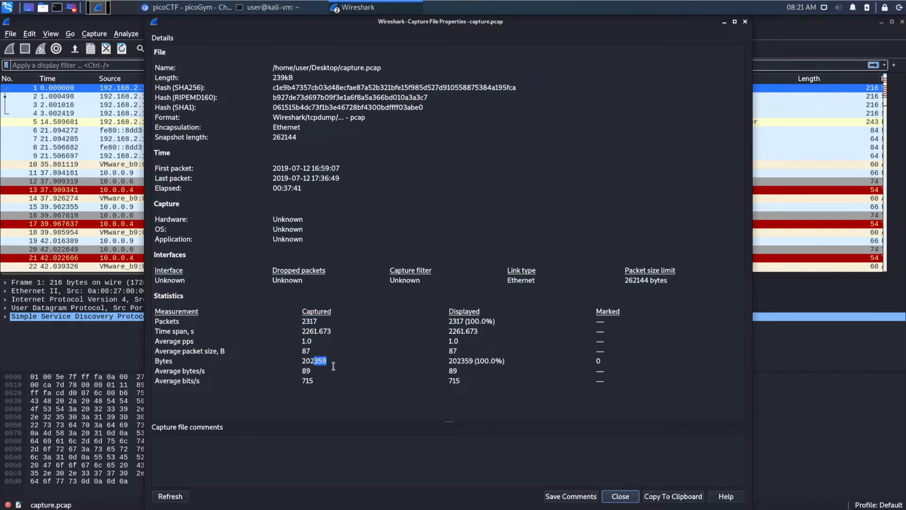
left_click(619, 496)
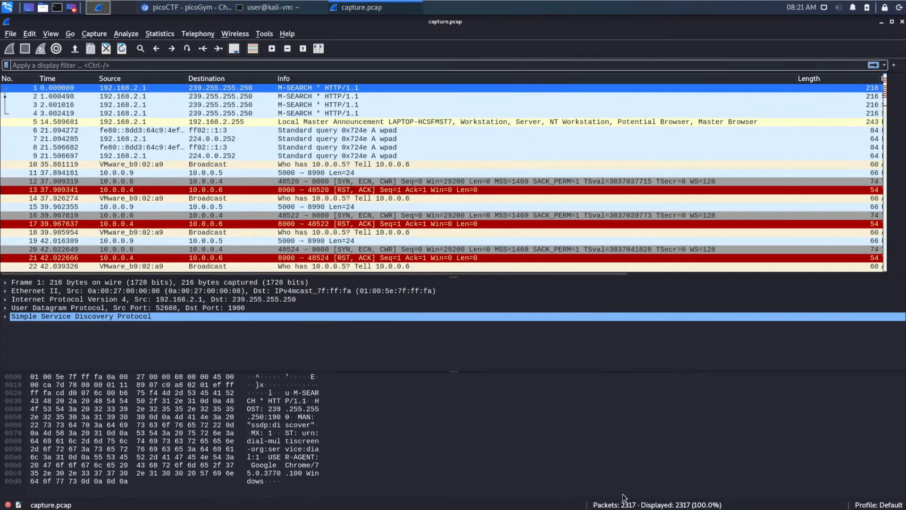
mouse_move(167, 38)
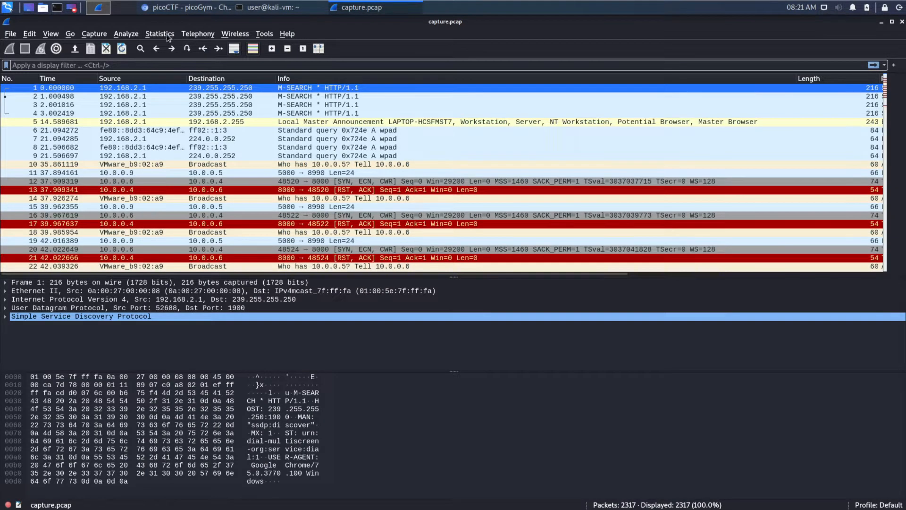
Review the IPv4 conversations, select 10.0.0.24 to 10.0.0.25, sort by bytes, then close the window.
left_click(160, 33)
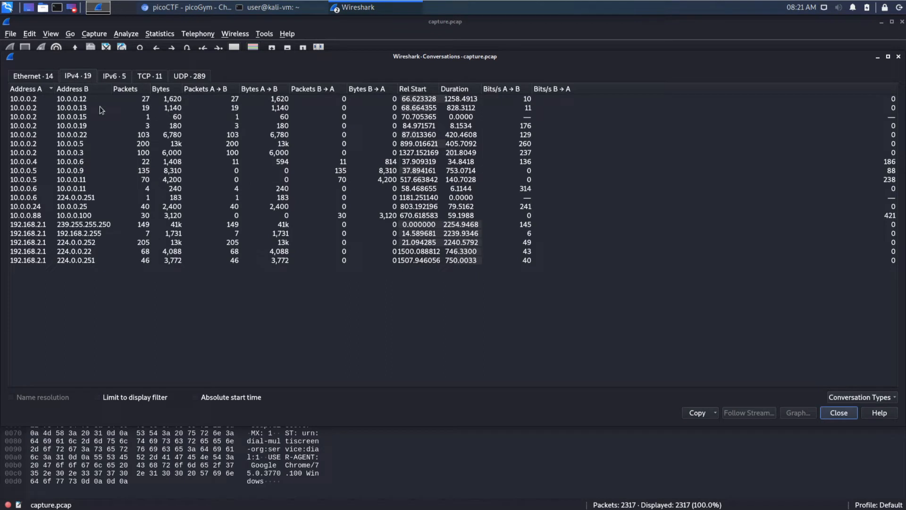
mouse_move(98, 278)
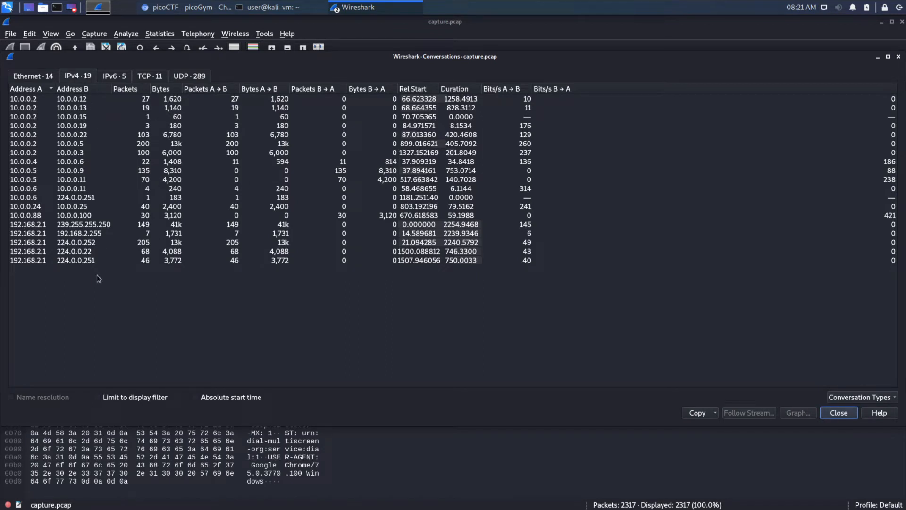
mouse_move(79, 113)
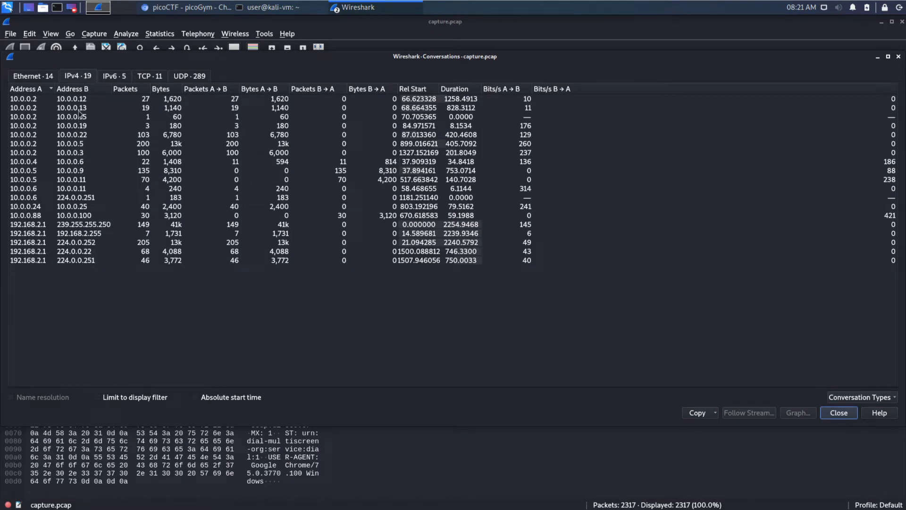
mouse_move(76, 209)
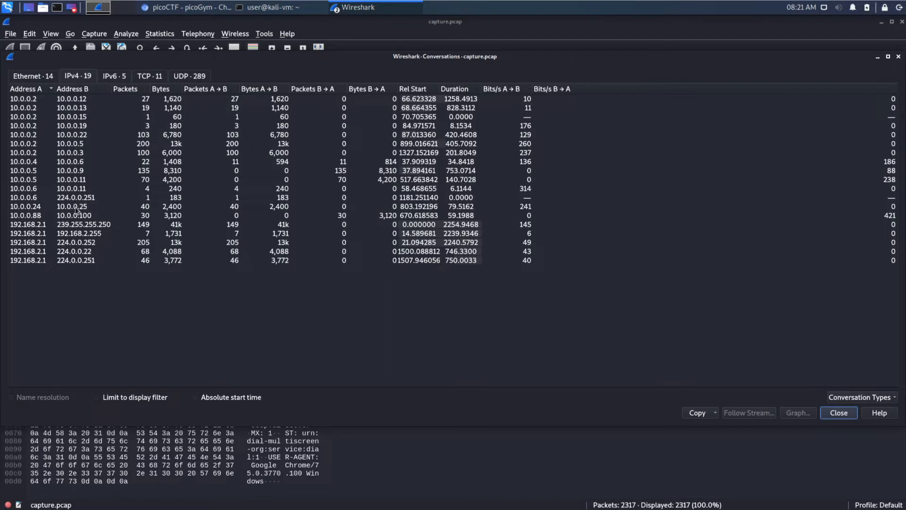
left_click(76, 207)
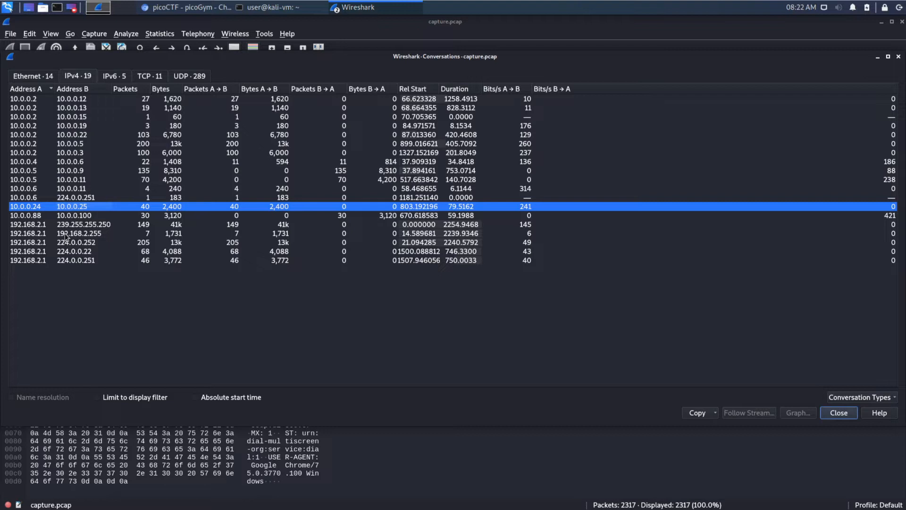
mouse_move(69, 183)
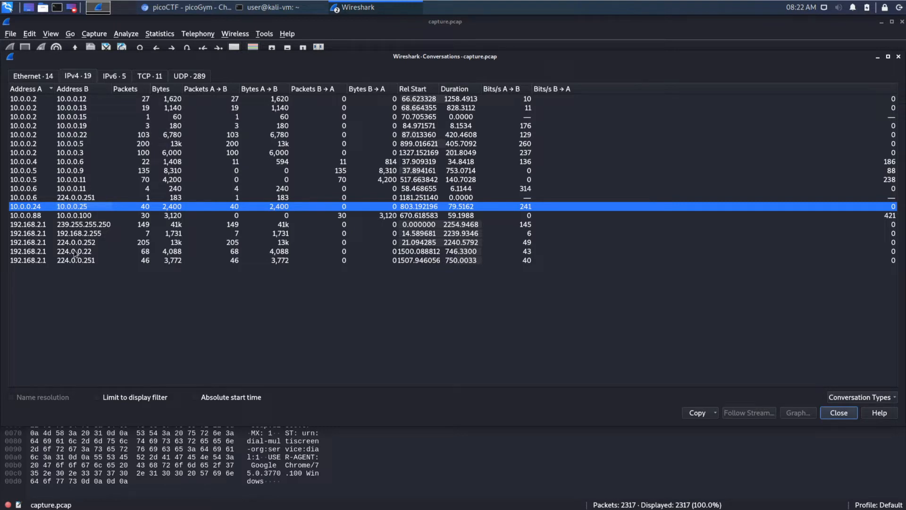
left_click(160, 89)
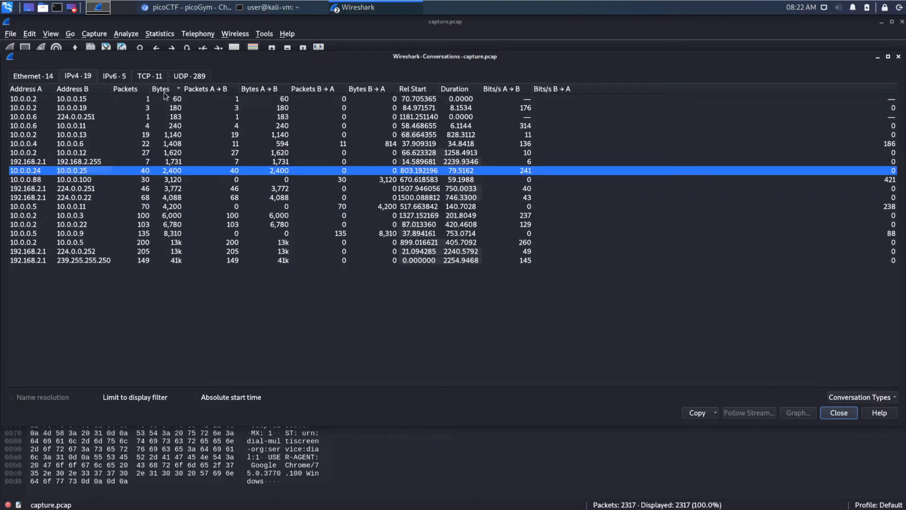
left_click(161, 89)
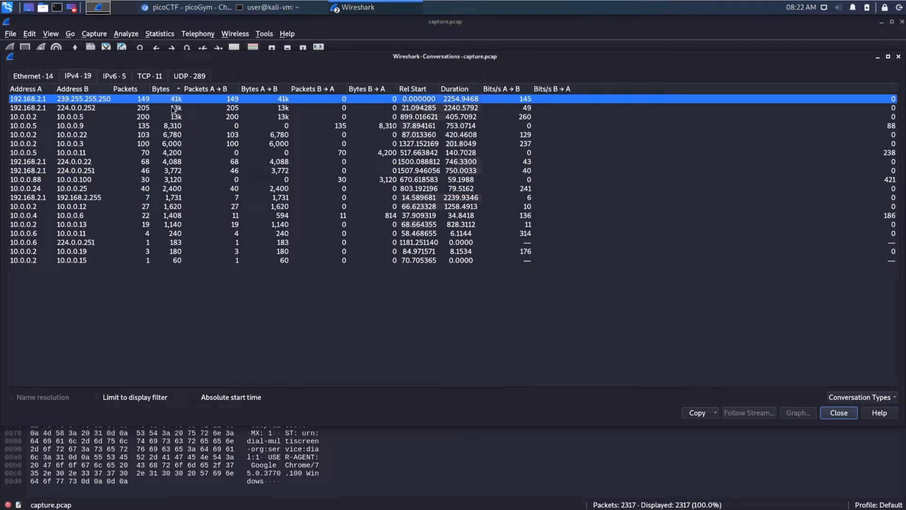
mouse_move(182, 171)
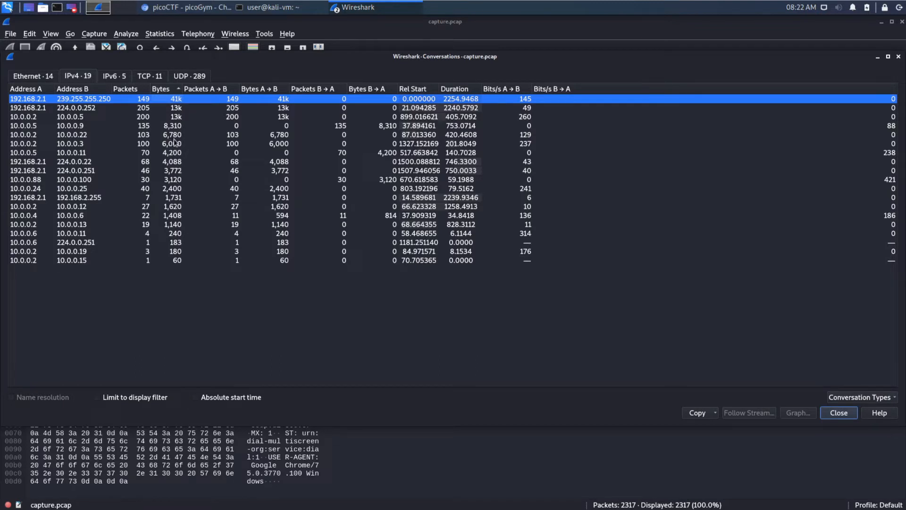
mouse_move(865, 50)
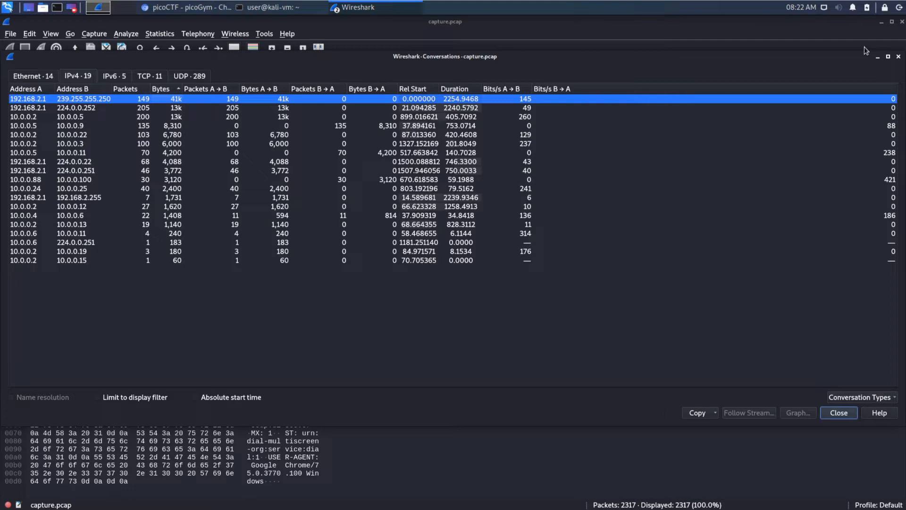
left_click(838, 413)
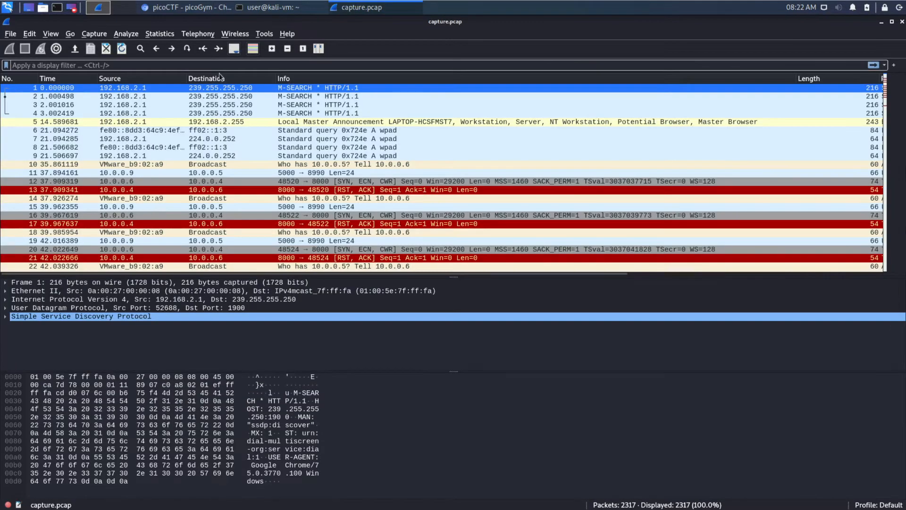
Show the Protocol Hierarchy statistics with Ethernet expanded and the IPv6 and IPv4 branches collapsed.
left_click(159, 33)
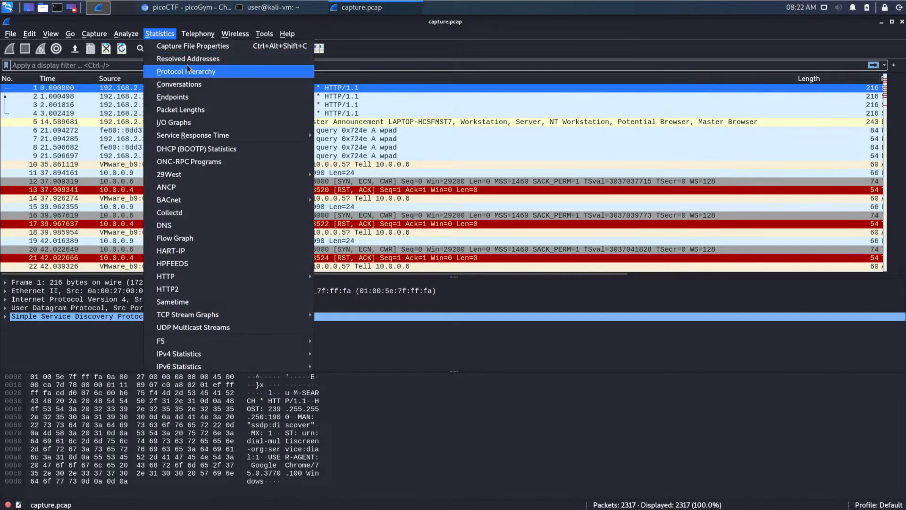
left_click(186, 71)
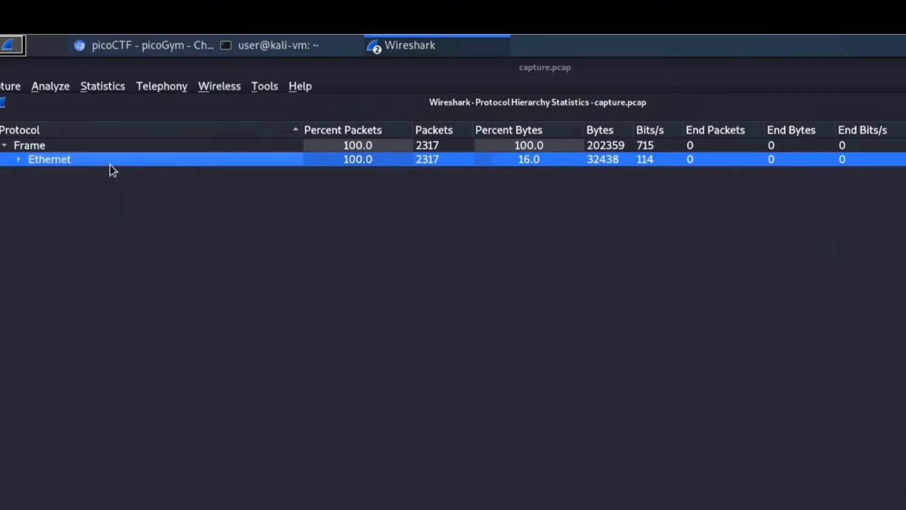
left_click(19, 159)
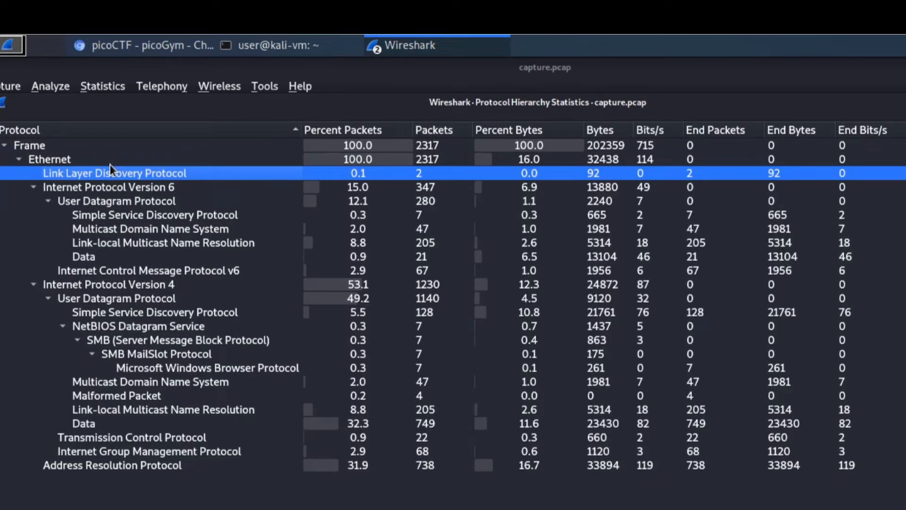
left_click(33, 187)
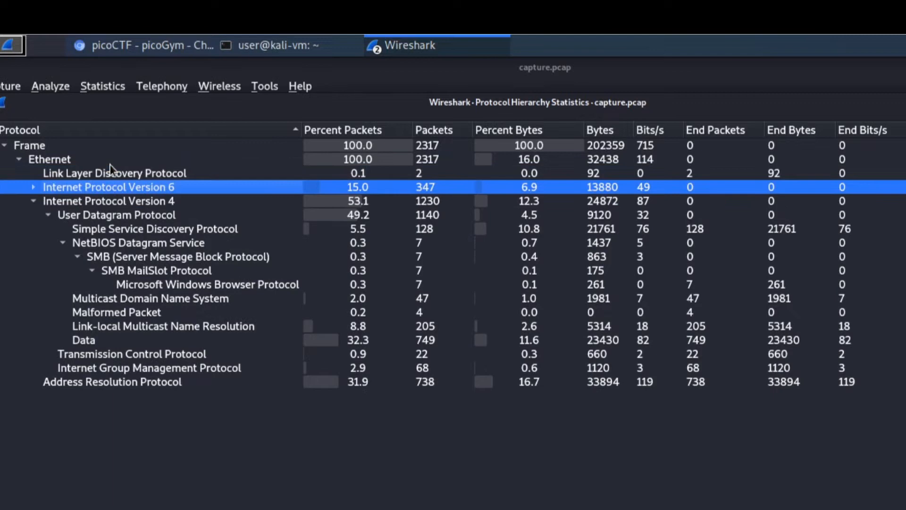
left_click(47, 201)
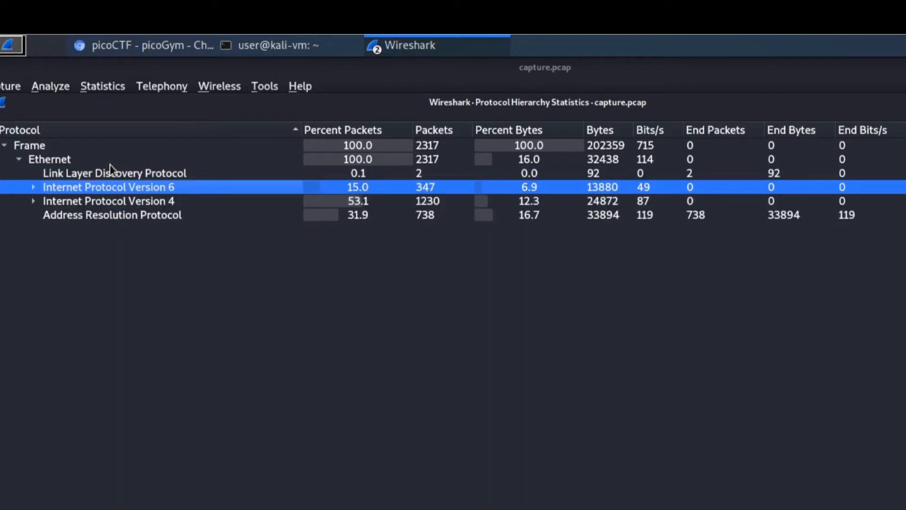
mouse_move(299, 210)
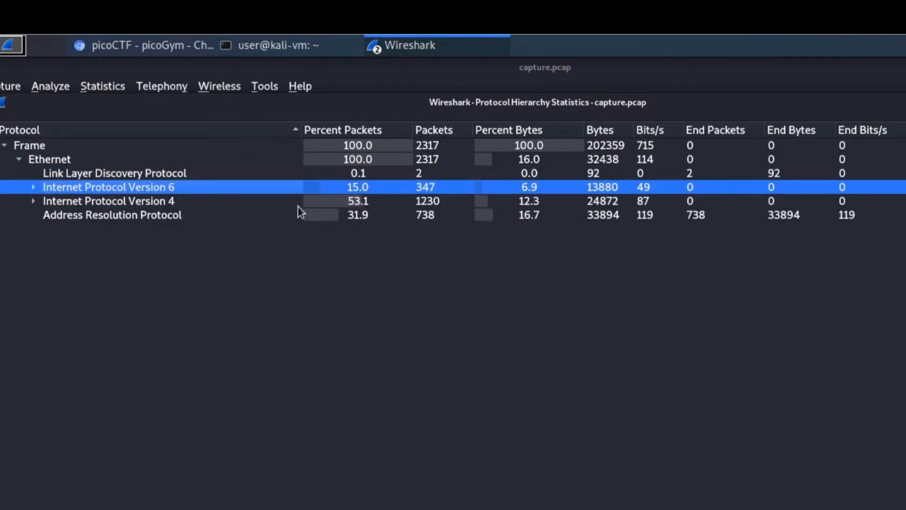
Compare the IPv4 and ARP rows, then expand IPv4 to reveal its User Datagram Protocol row.
left_click(107, 200)
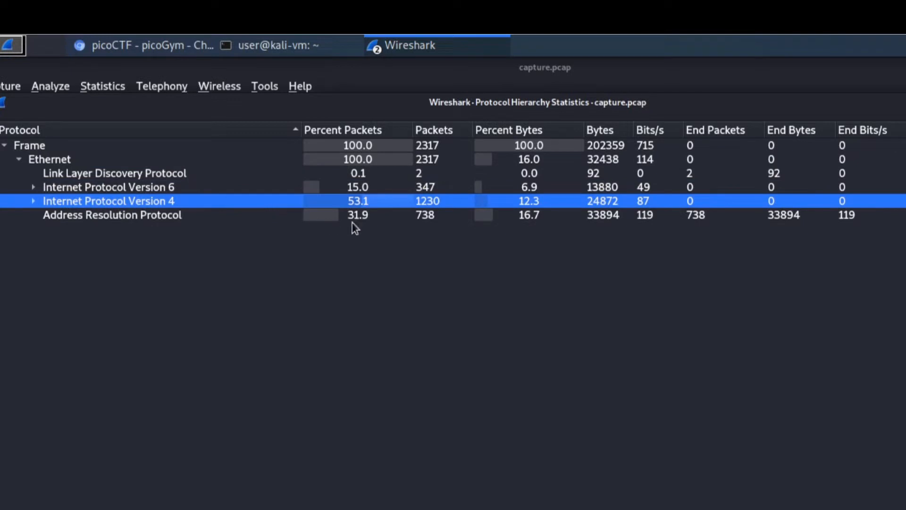
left_click(113, 214)
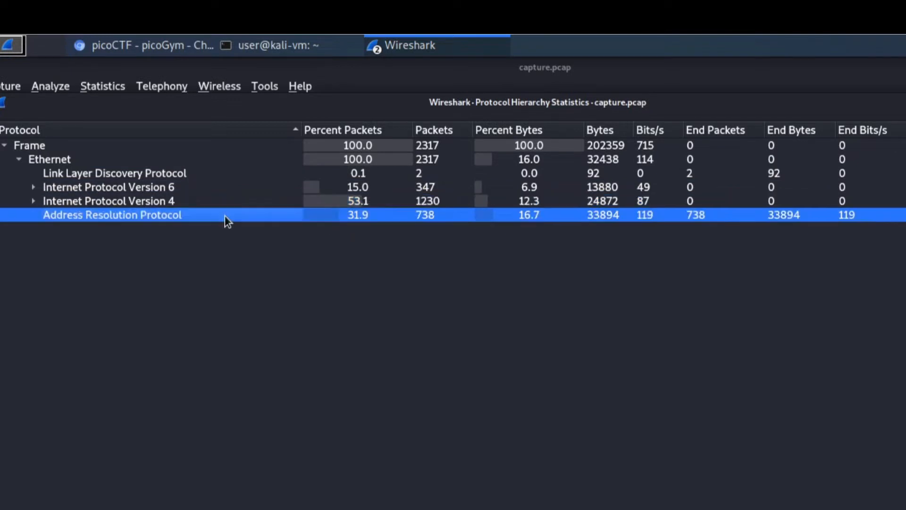
mouse_move(252, 218)
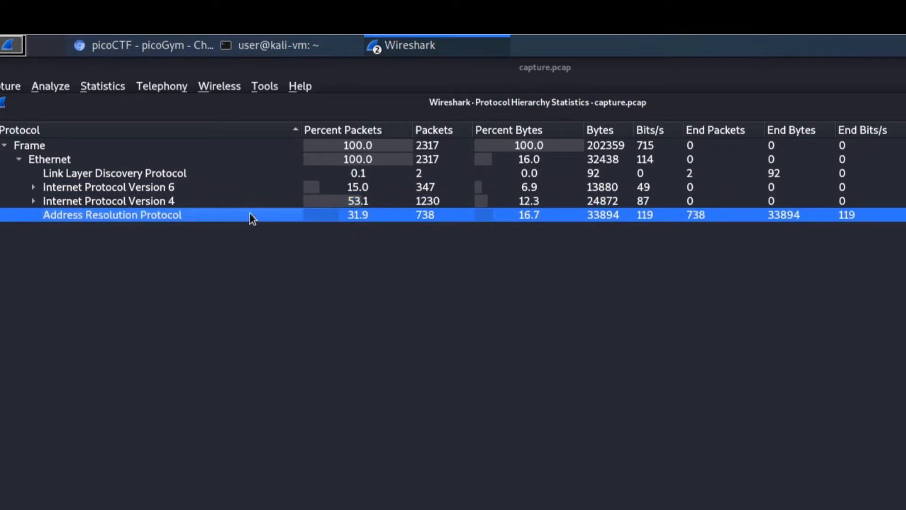
mouse_move(202, 225)
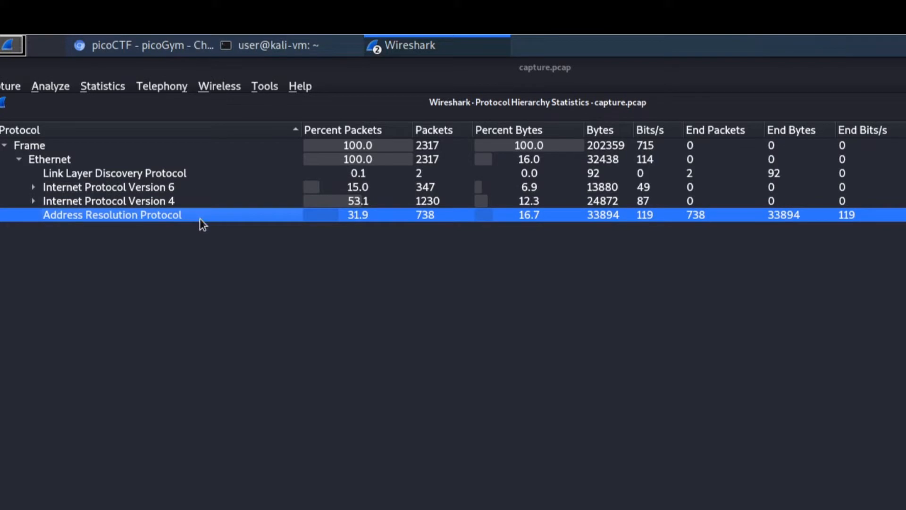
left_click(109, 200)
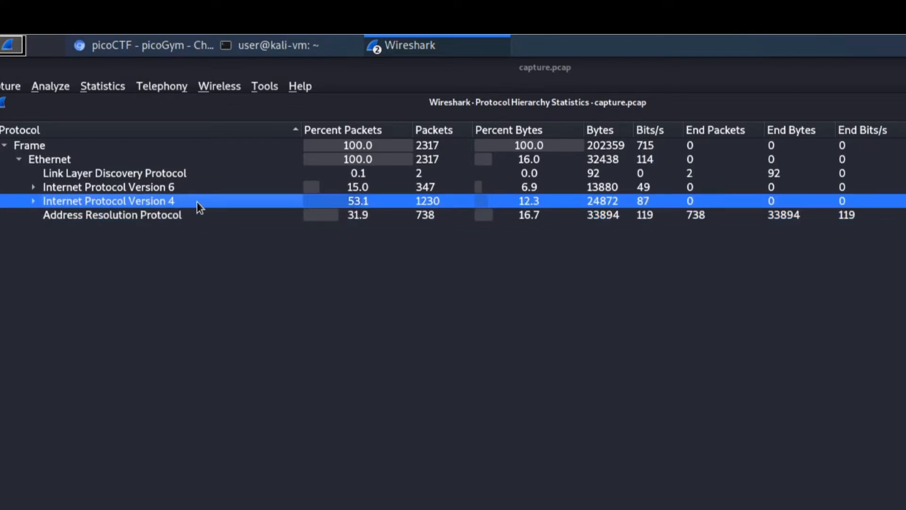
left_click(33, 200)
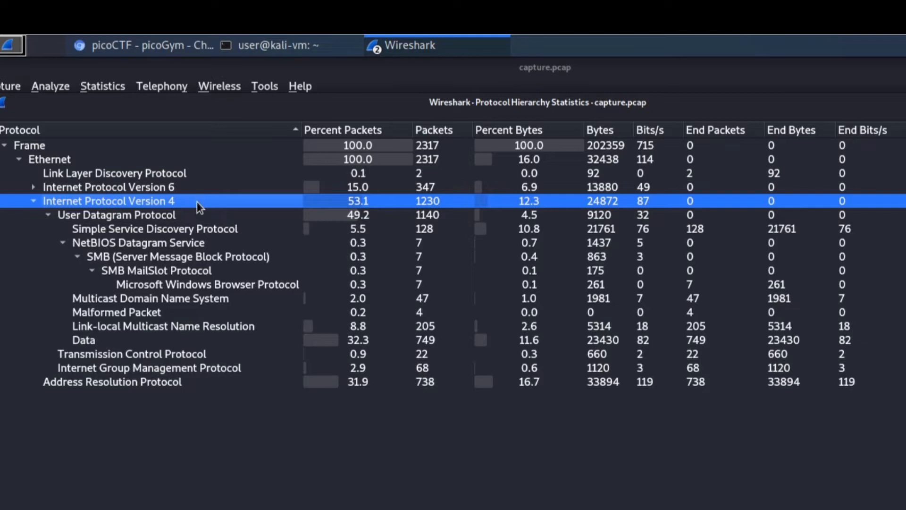
mouse_move(207, 225)
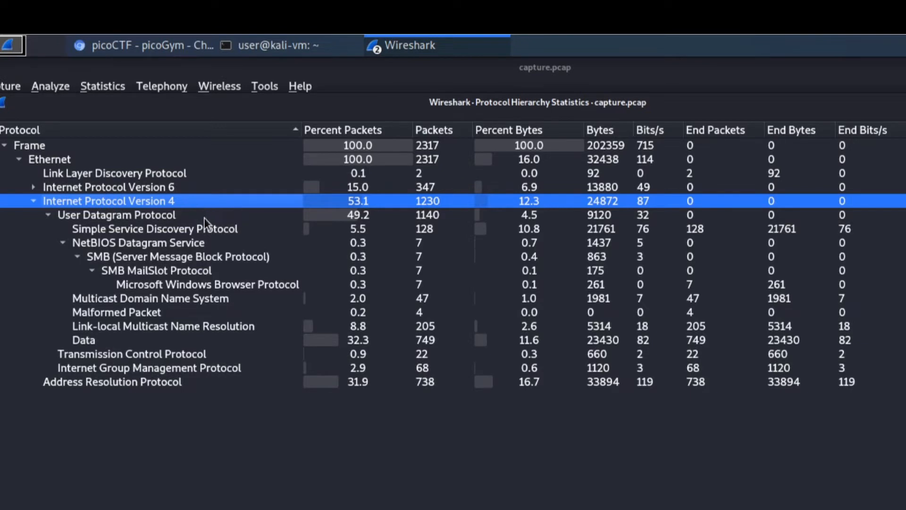
left_click(115, 214)
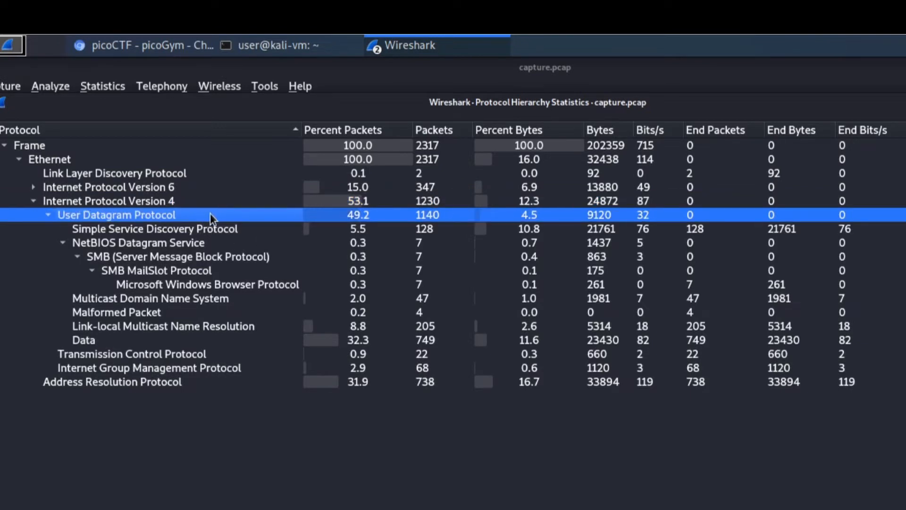
left_click(138, 242)
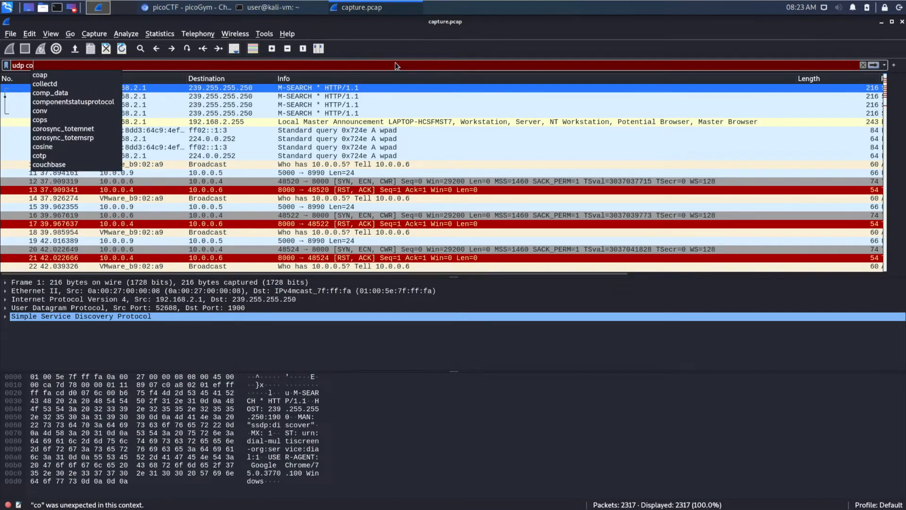
Filter with 'udp contains pico' and highlight the pico payload bytes of packet 55.
type("ntains [")
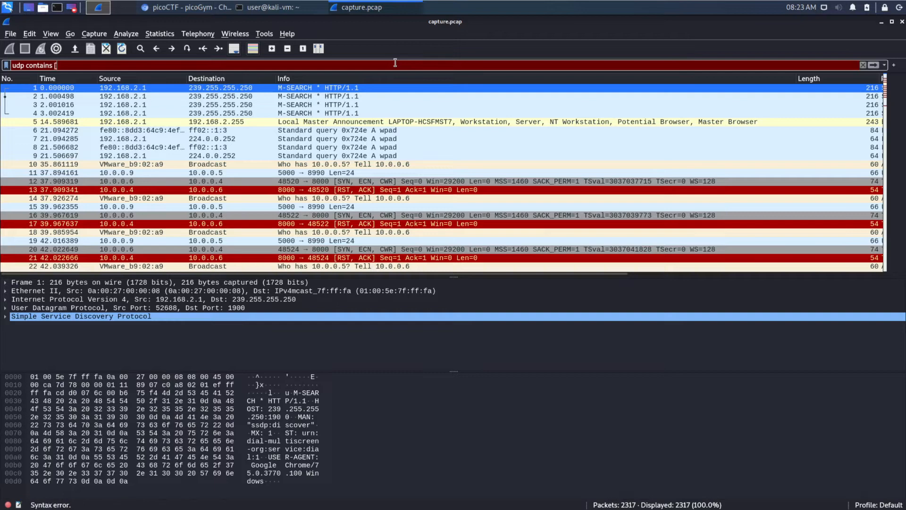
type("pico")
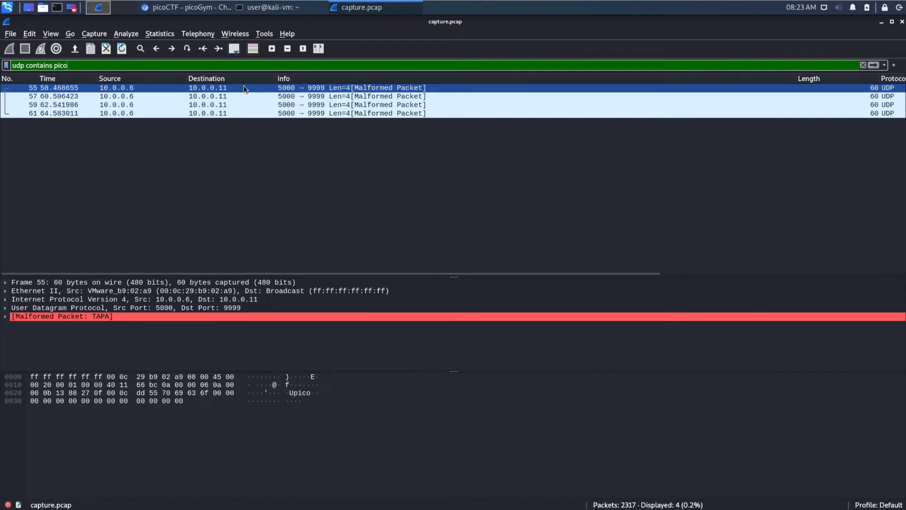
left_click(300, 393)
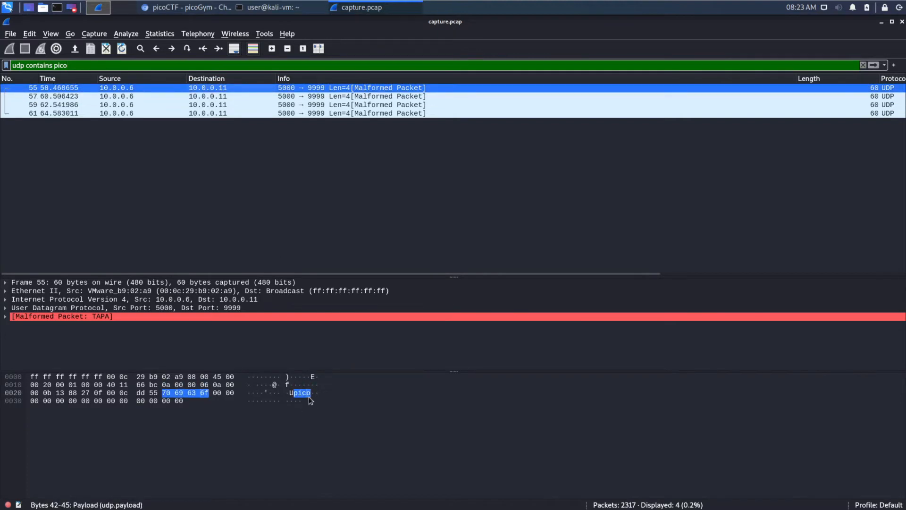
left_click(180, 385)
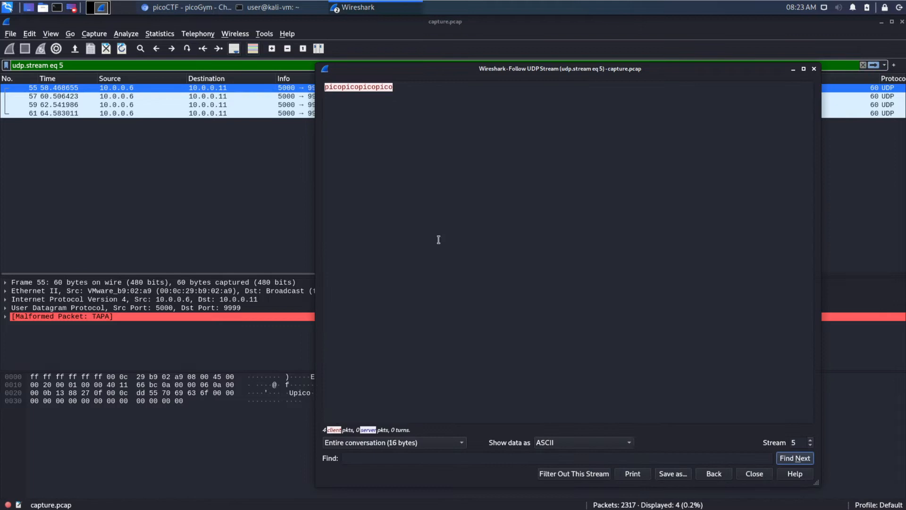
mouse_move(414, 109)
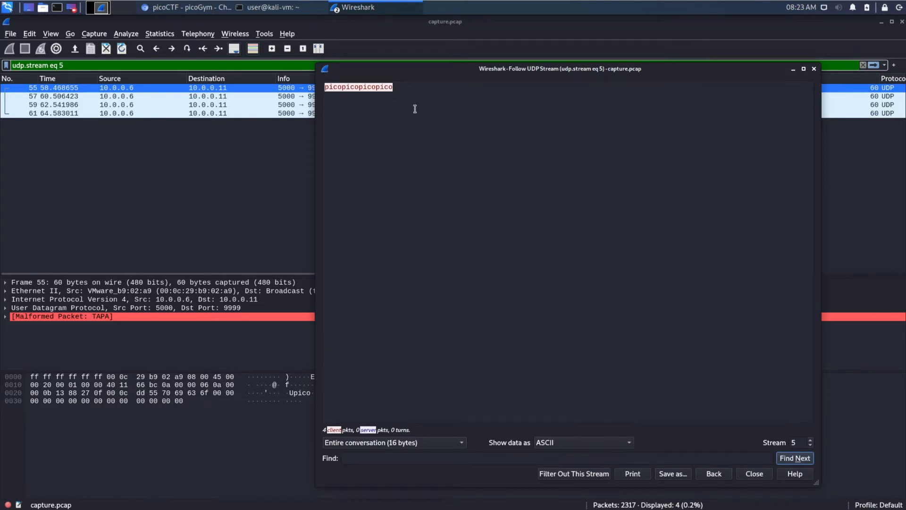
mouse_move(844, 378)
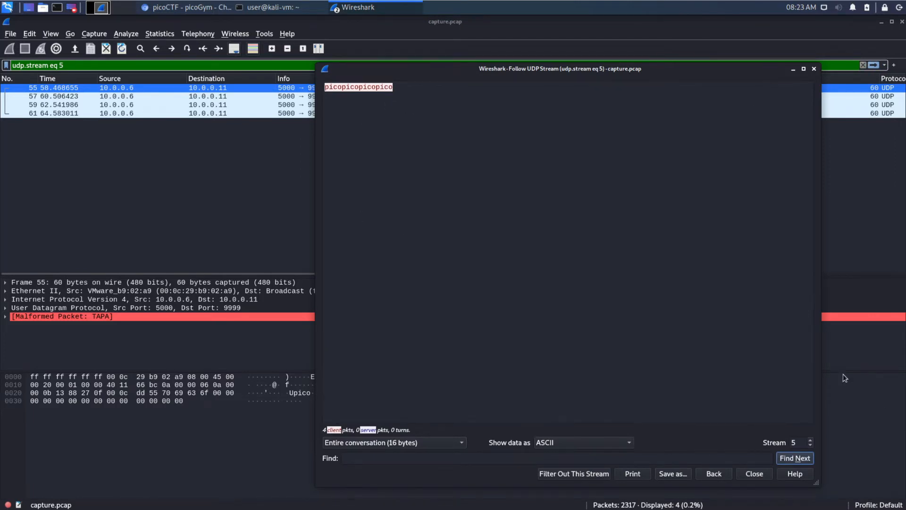
mouse_move(825, 76)
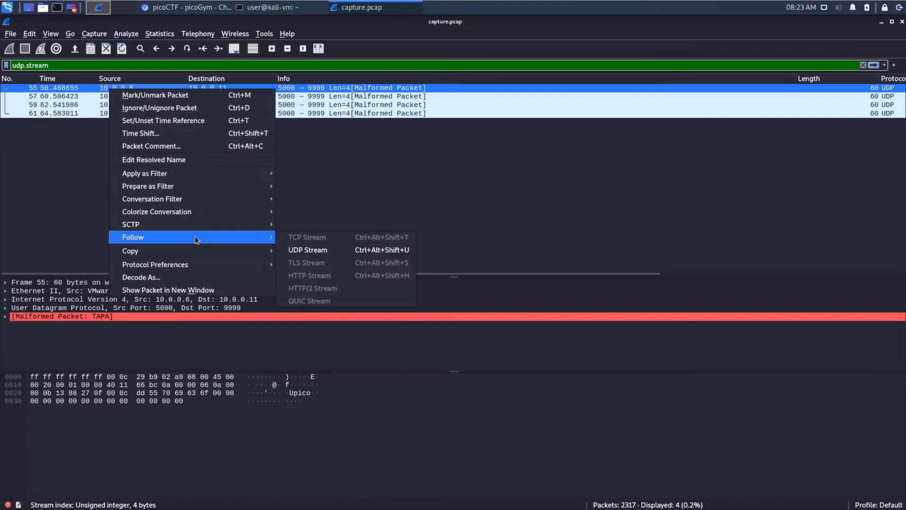
left_click(307, 250)
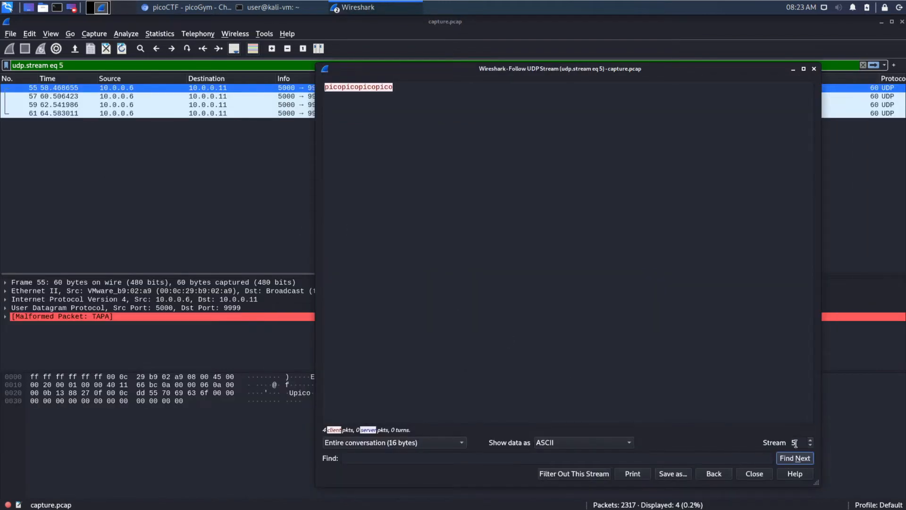
mouse_move(796, 442)
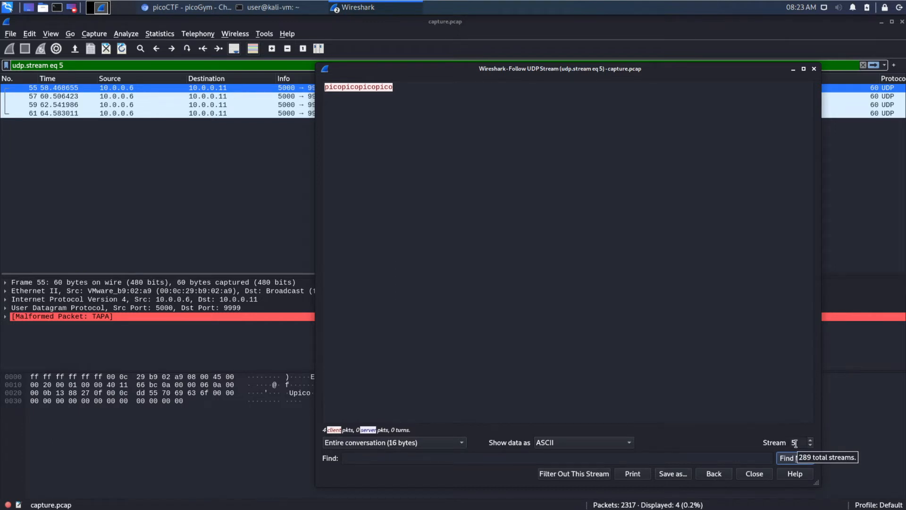
left_click(810, 445)
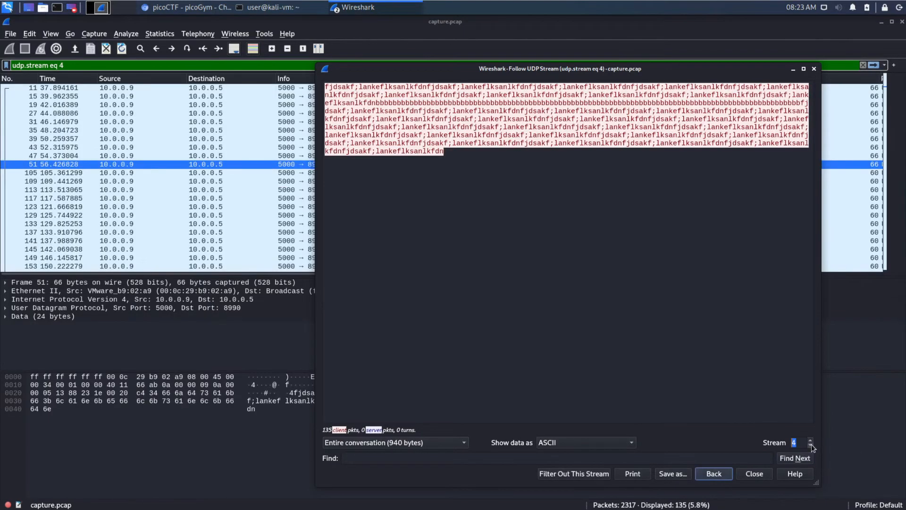
mouse_move(810, 444)
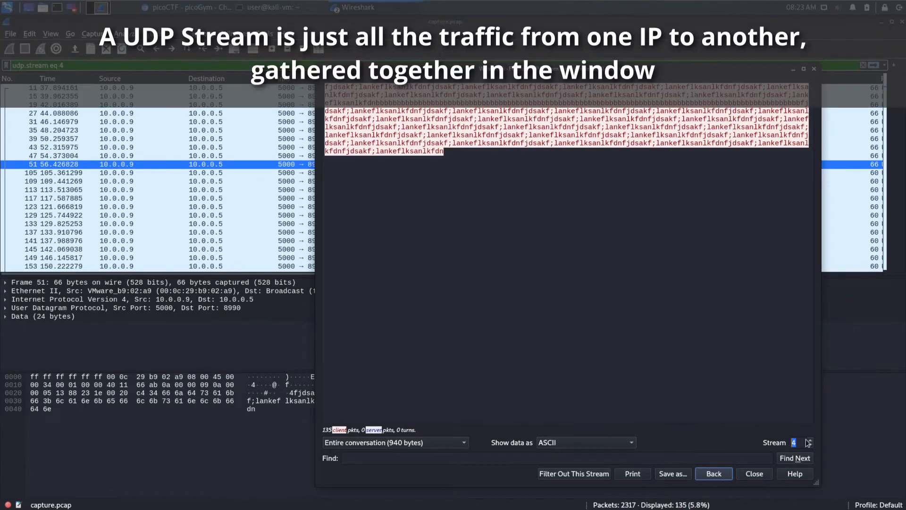
mouse_move(803, 441)
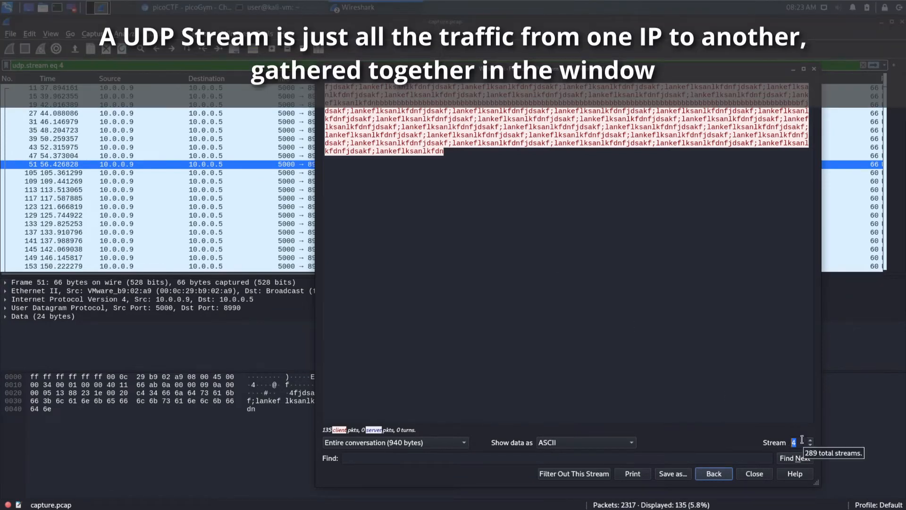
left_click(810, 444)
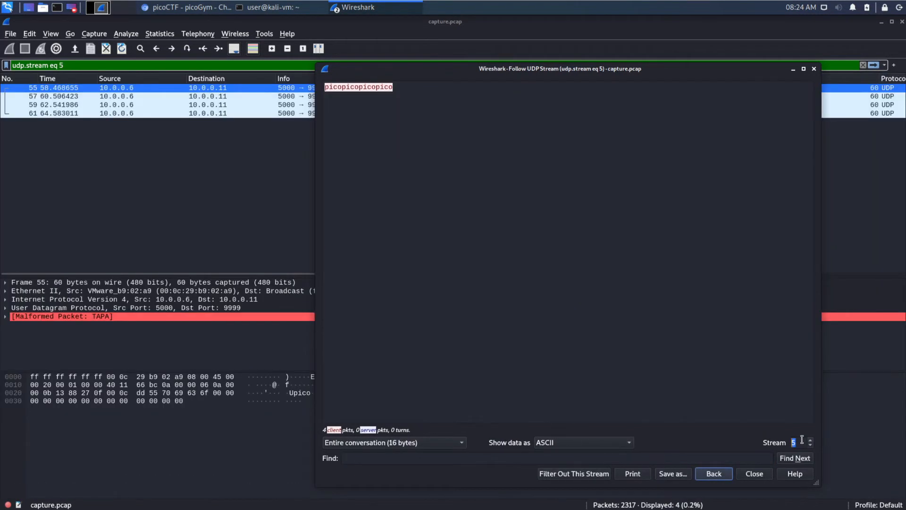
Step to UDP stream 6 revealing picoCTF{StaT31355_636f6e6e}, then return to the picoGym page.
left_click(809, 439)
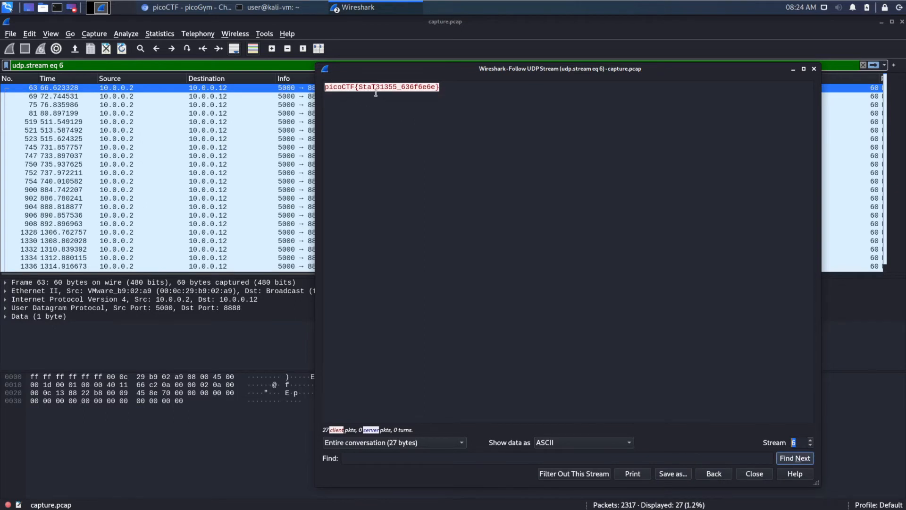
mouse_move(444, 99)
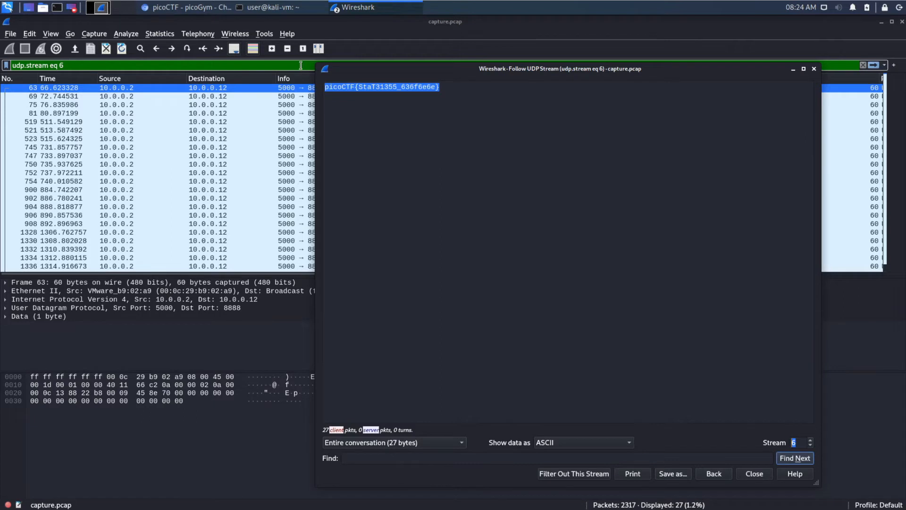
mouse_move(511, 331)
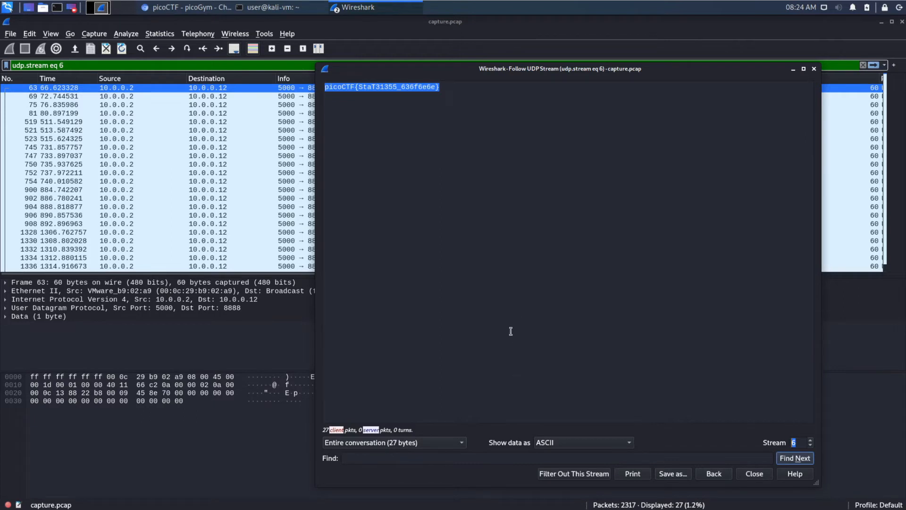
left_click(185, 6)
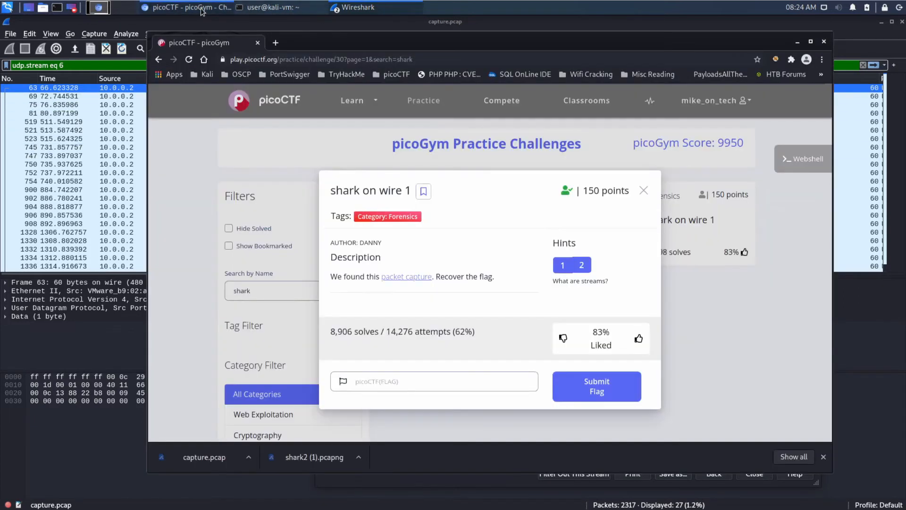
Enter picoCTF{StaT31355_636f6e6e} in the flag field and submit it.
type("picoCTF{StaT31355_636f6e6e}")
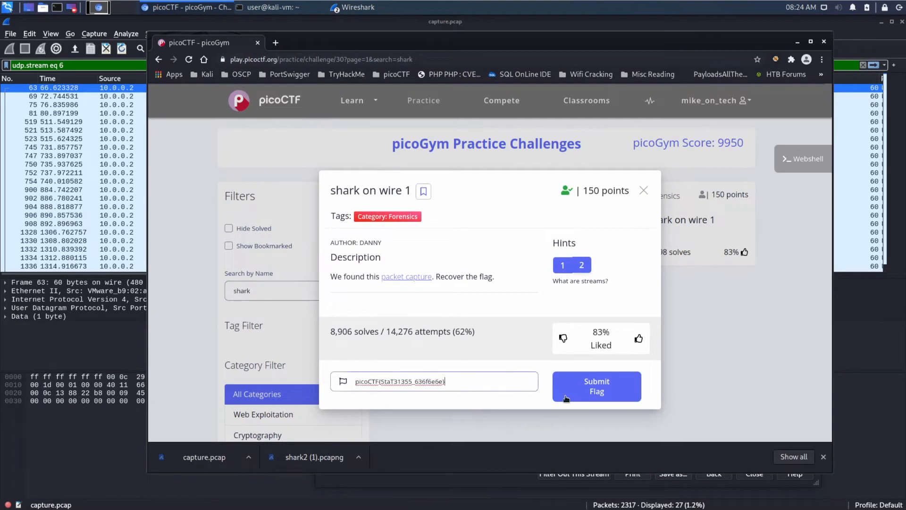
left_click(597, 386)
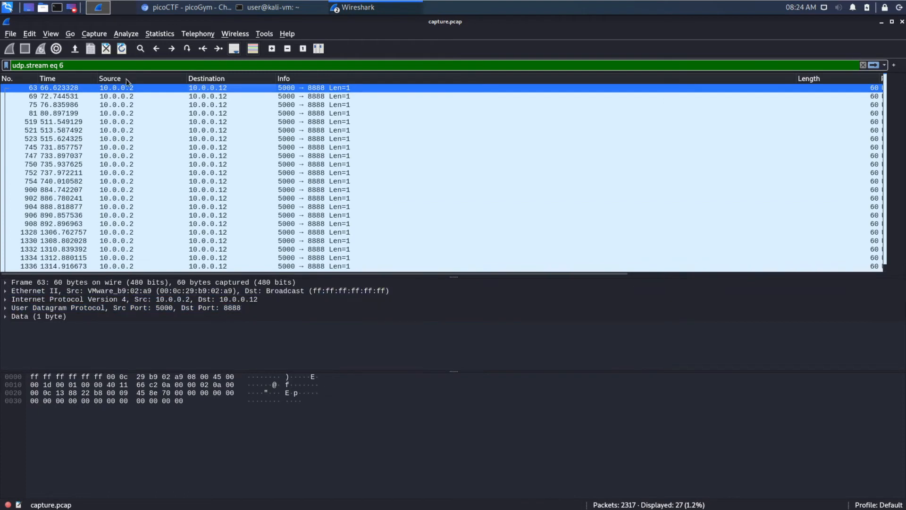
Expand packet 63's UDP header and its one-byte Data field showing 0x70 ('p').
left_click(115, 105)
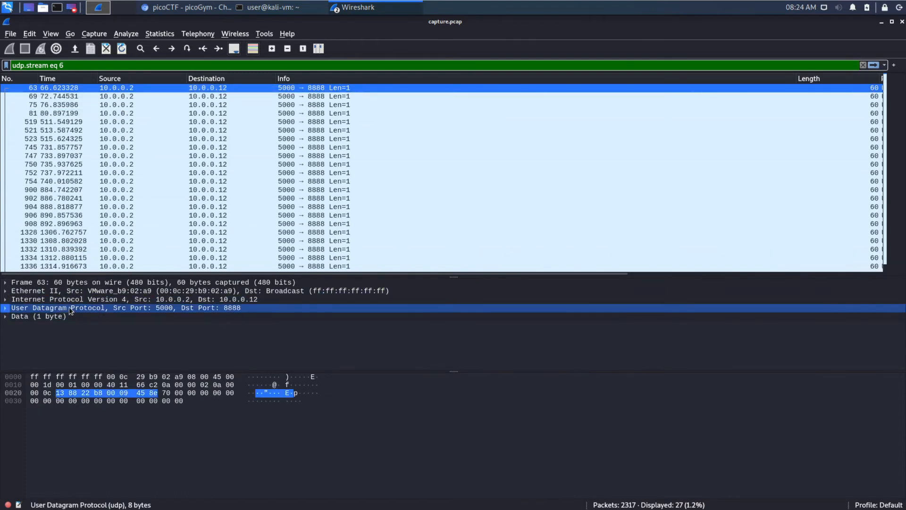
left_click(40, 316)
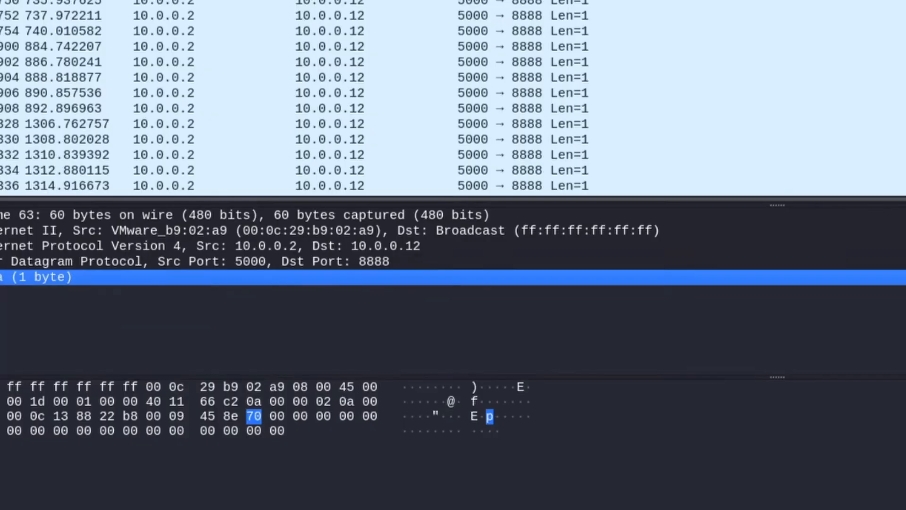
left_click(289, 16)
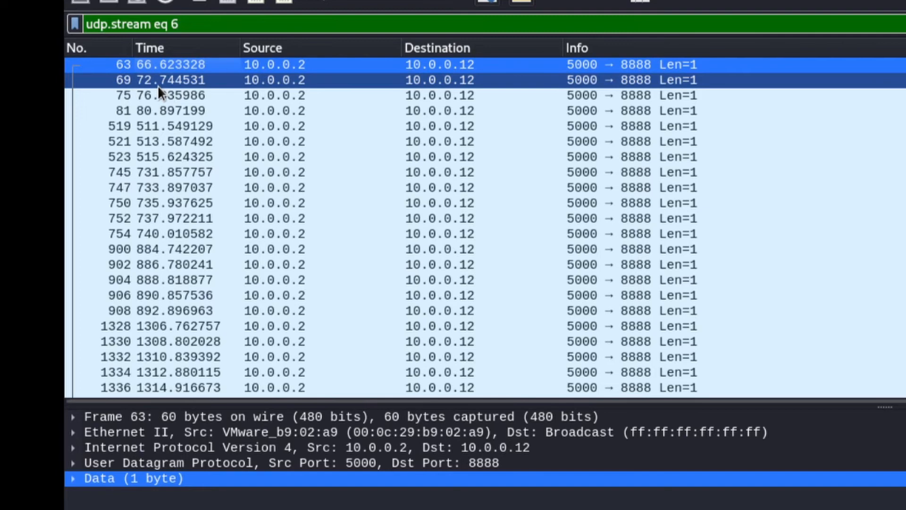
left_click(168, 95)
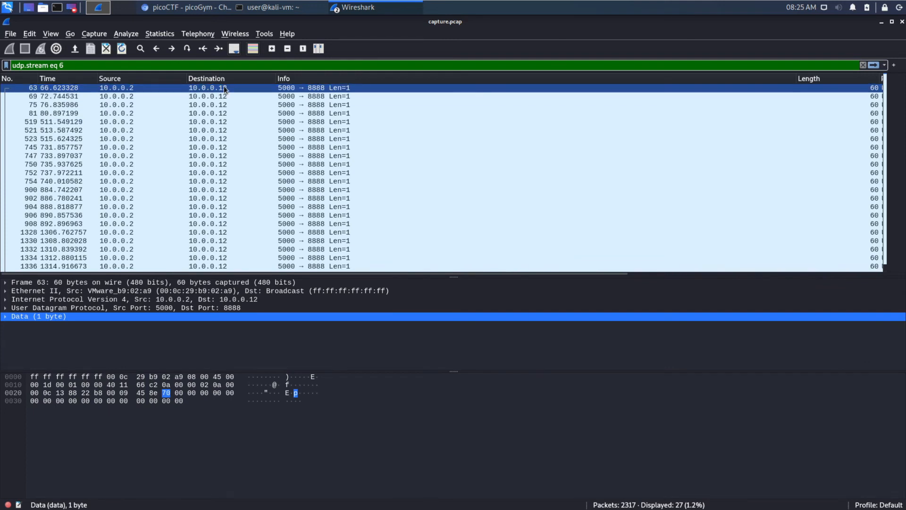
mouse_move(176, 88)
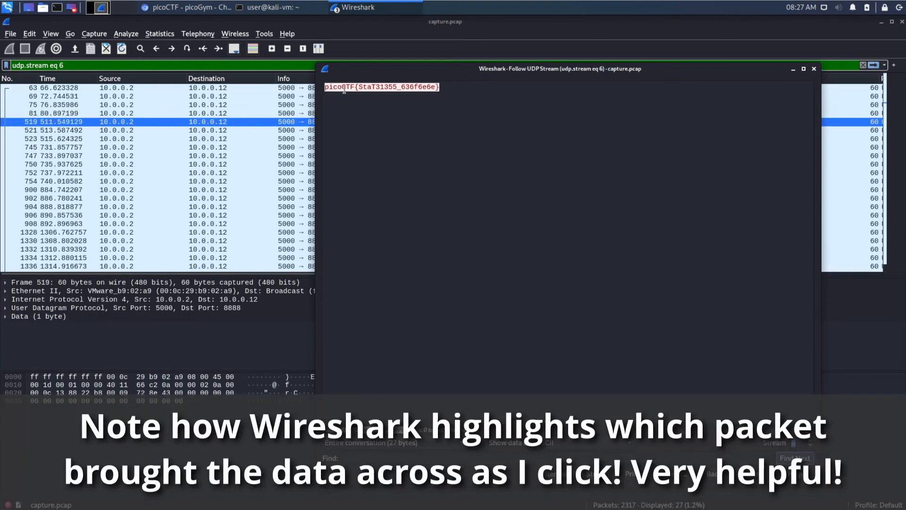
Select flag characters in the stream 6 text to highlight the packets carrying them.
left_click(52, 164)
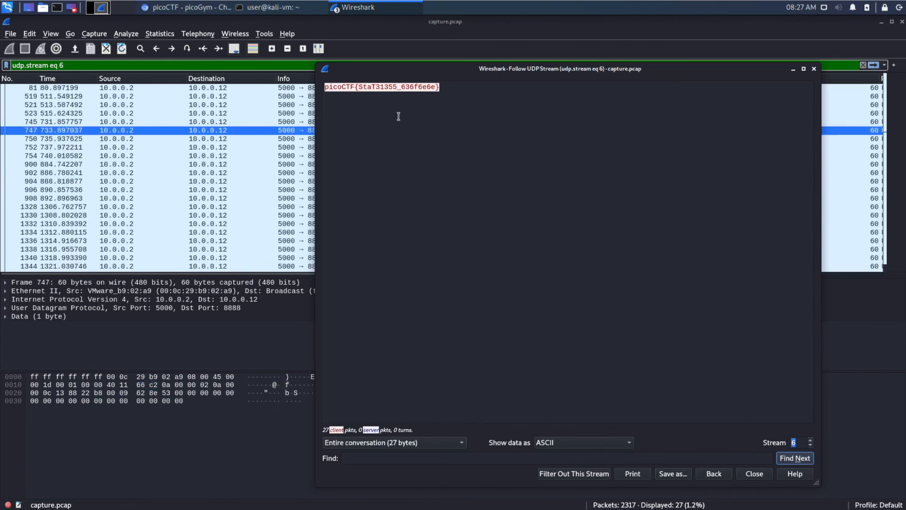
left_click(754, 473)
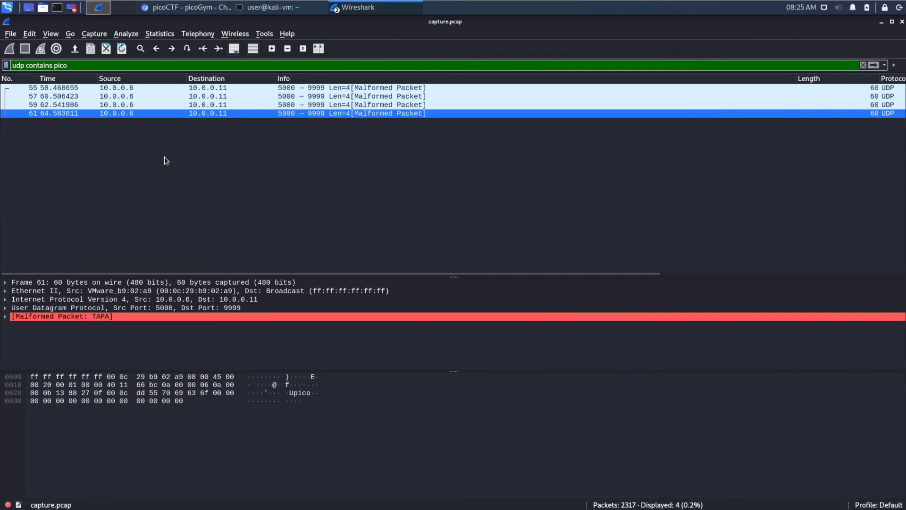
mouse_move(160, 166)
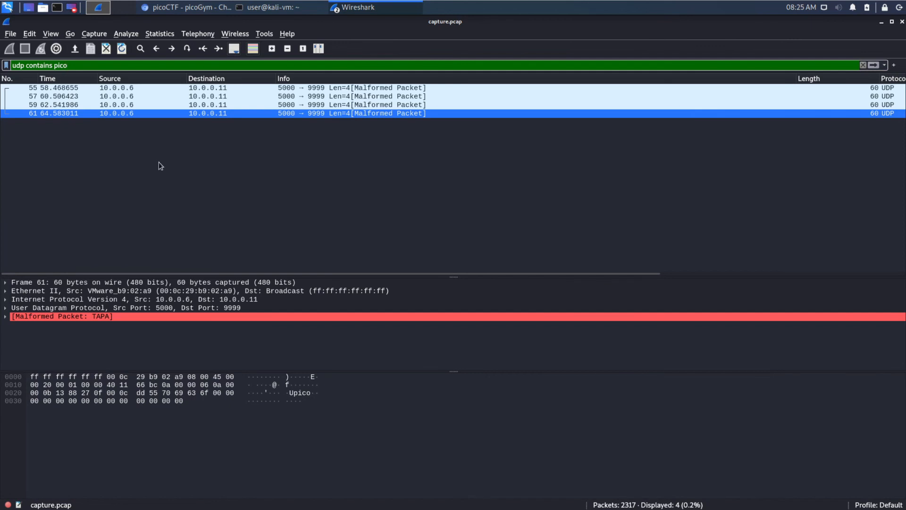